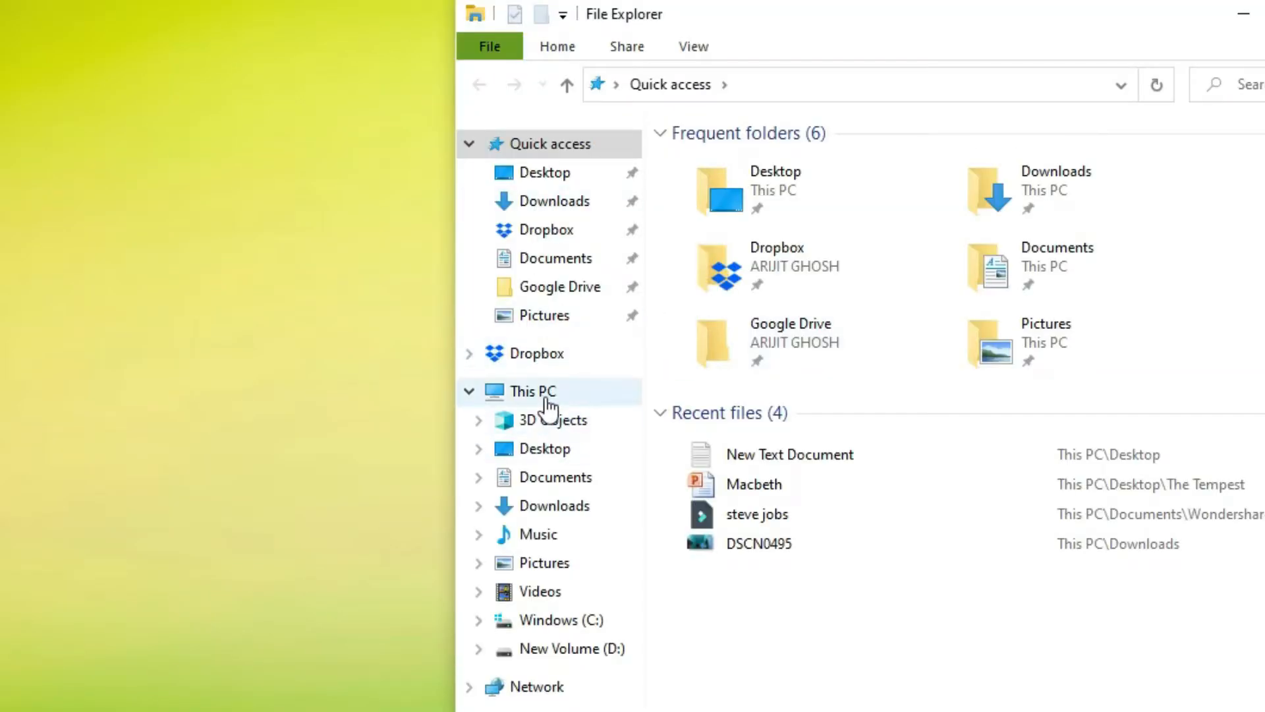
# - Navigate from This PC into drive C: and locate the Windows folder
pyautogui.click(531, 390)
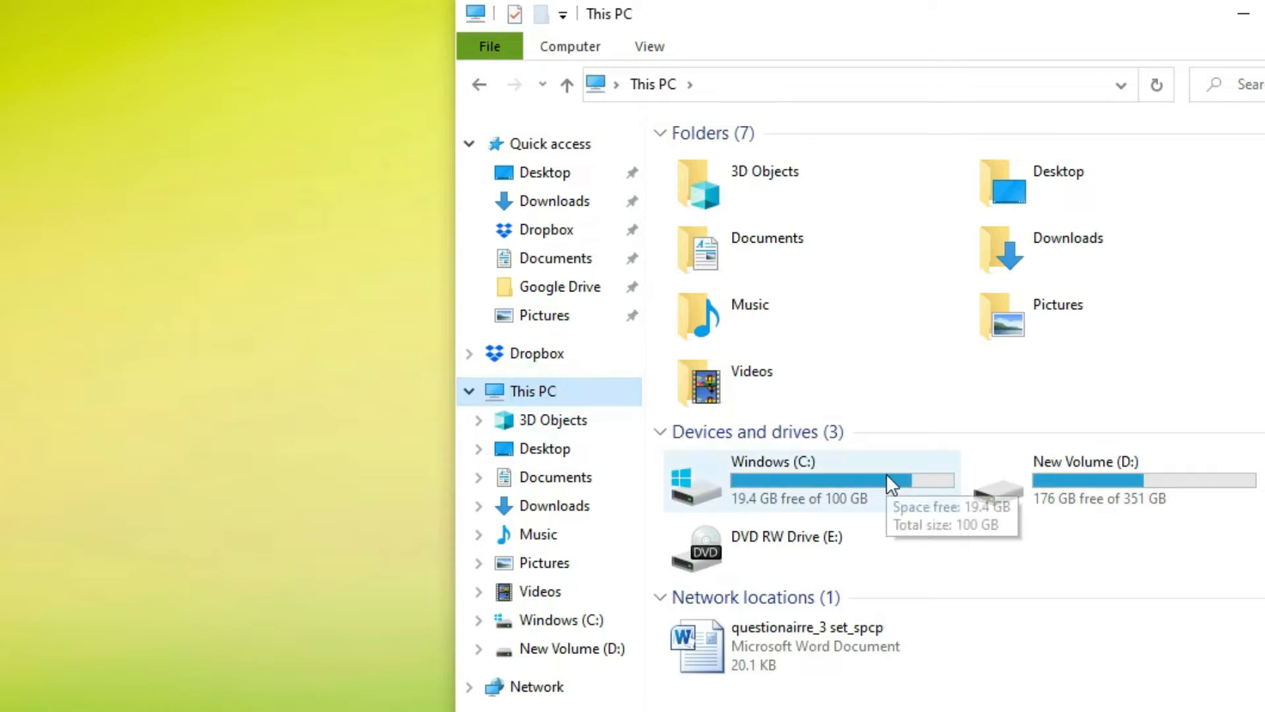
pyautogui.doubleClick(770, 480)
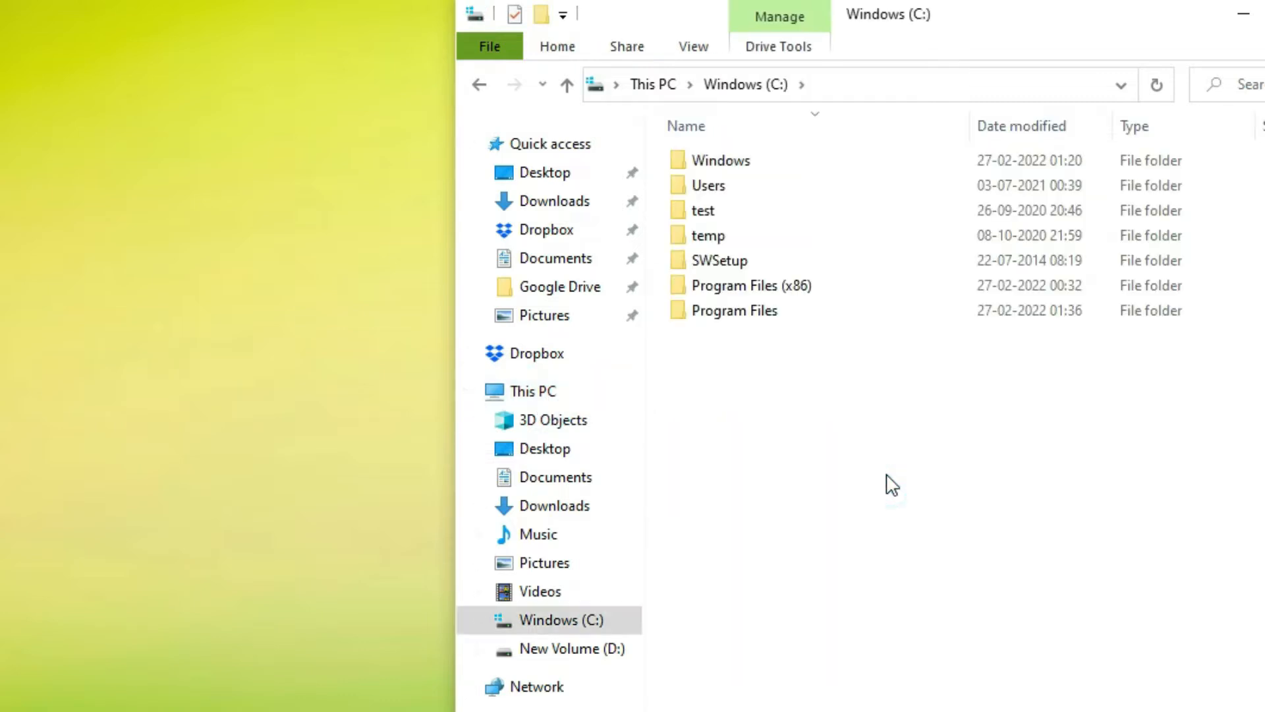
pyautogui.click(734, 309)
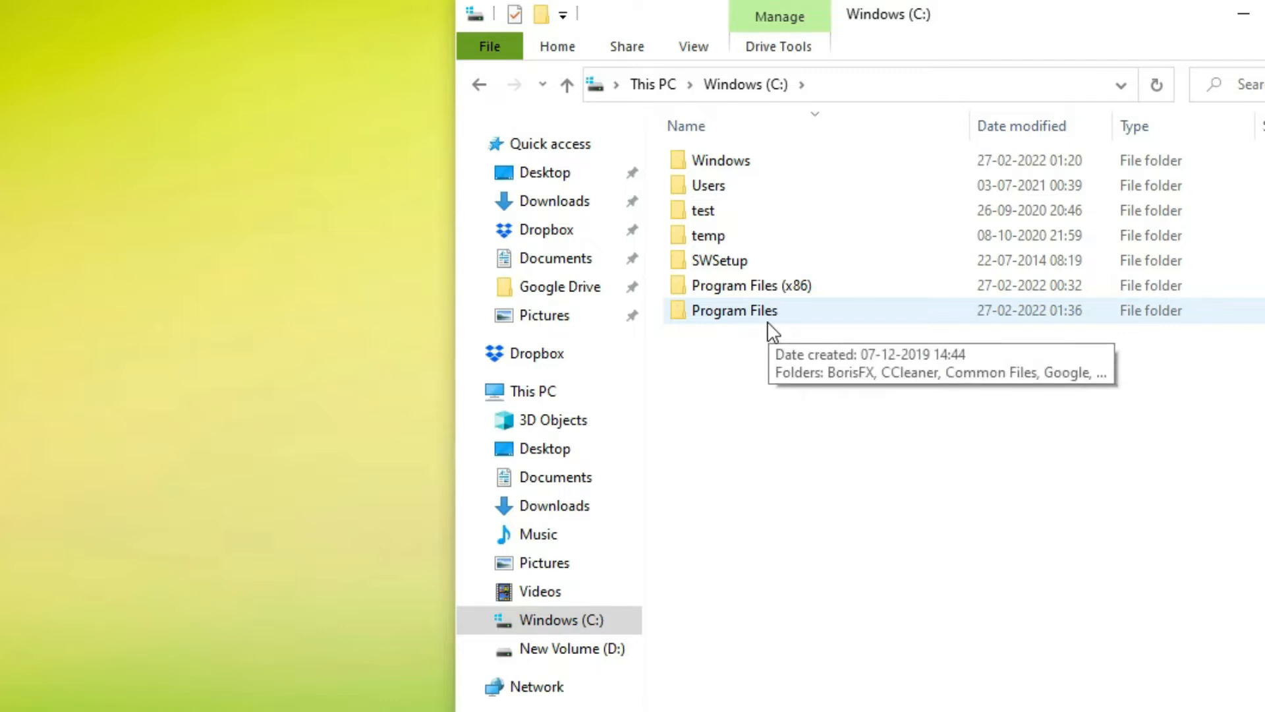
pyautogui.moveTo(775, 372)
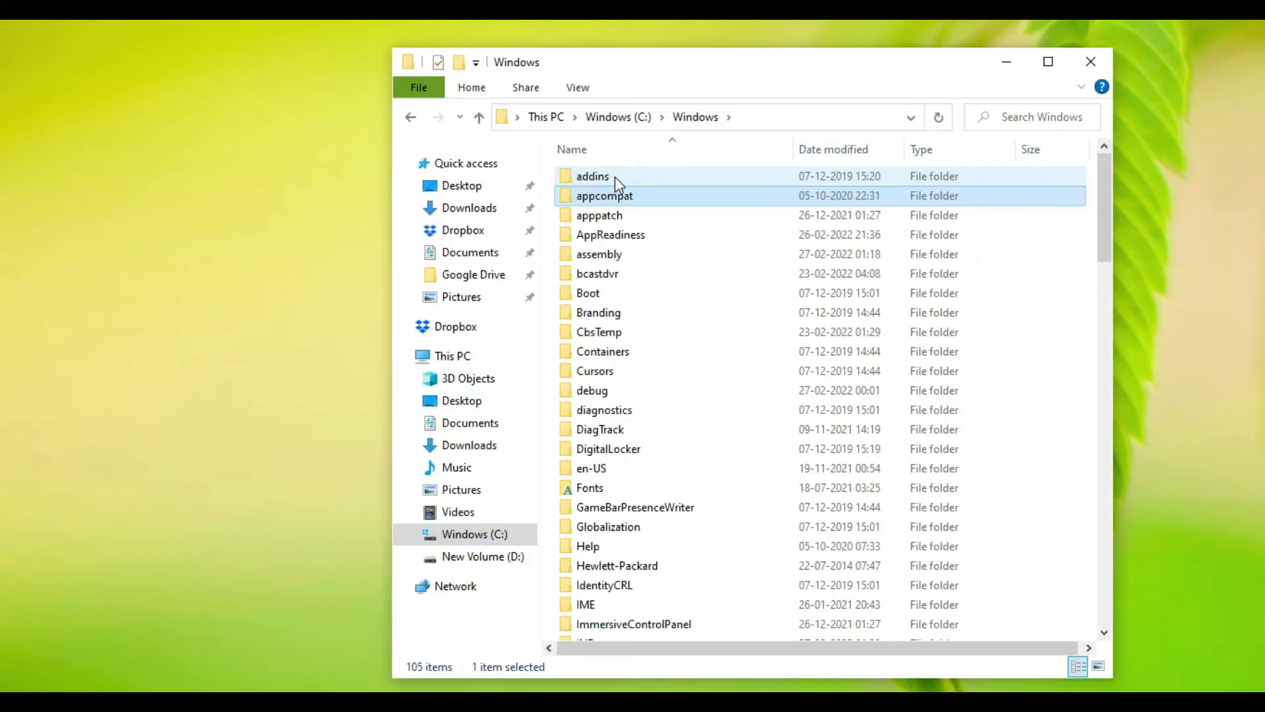
pyautogui.scroll(-3)
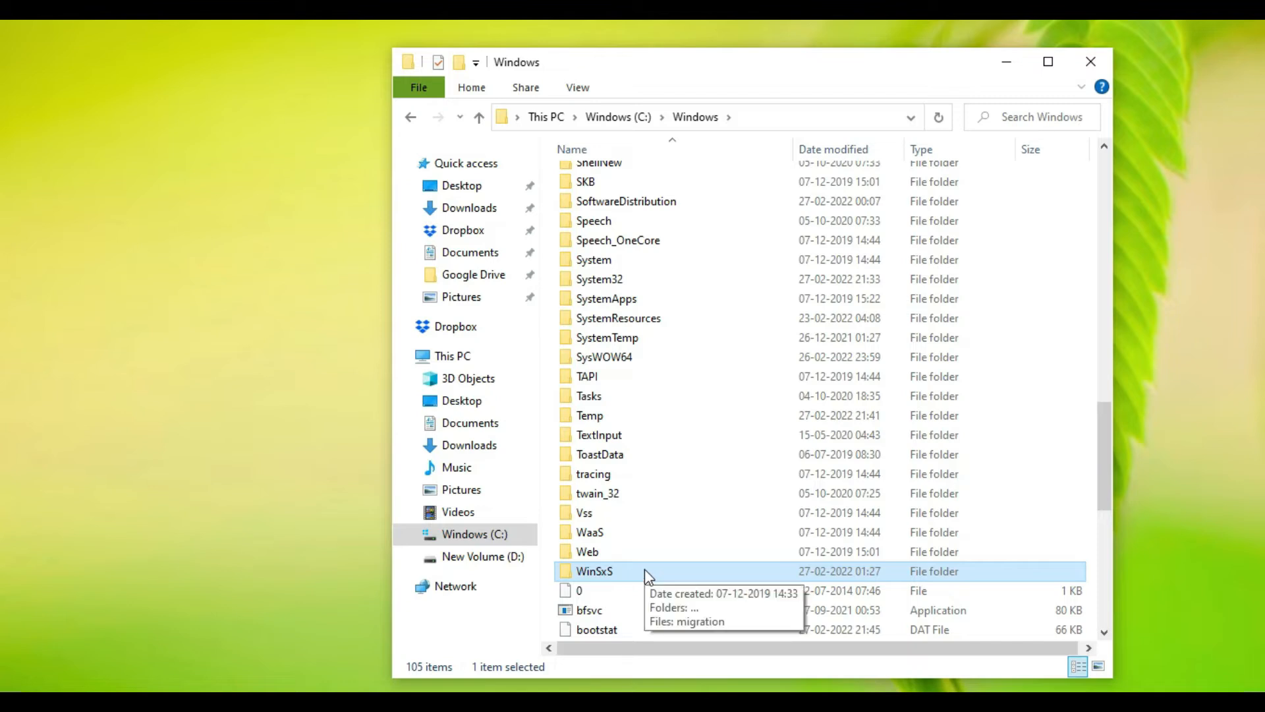
pyautogui.doubleClick(594, 570)
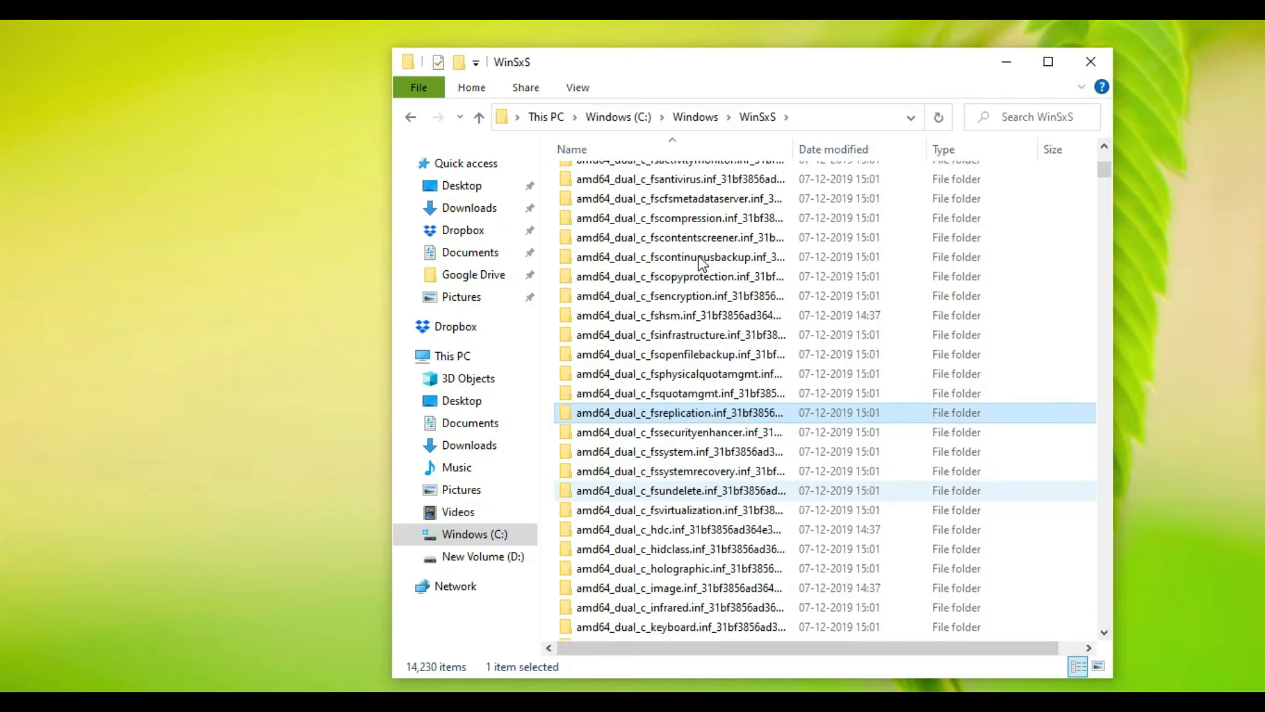
pyautogui.scroll(-3)
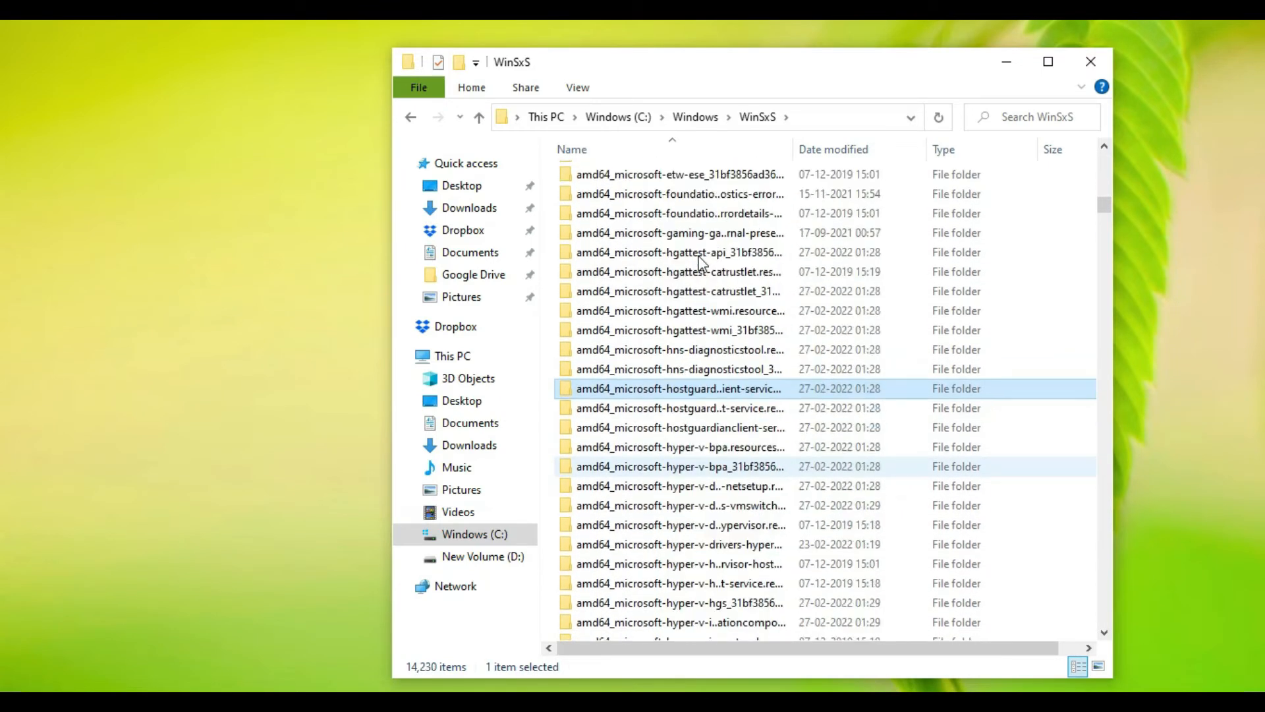
pyautogui.scroll(-3)
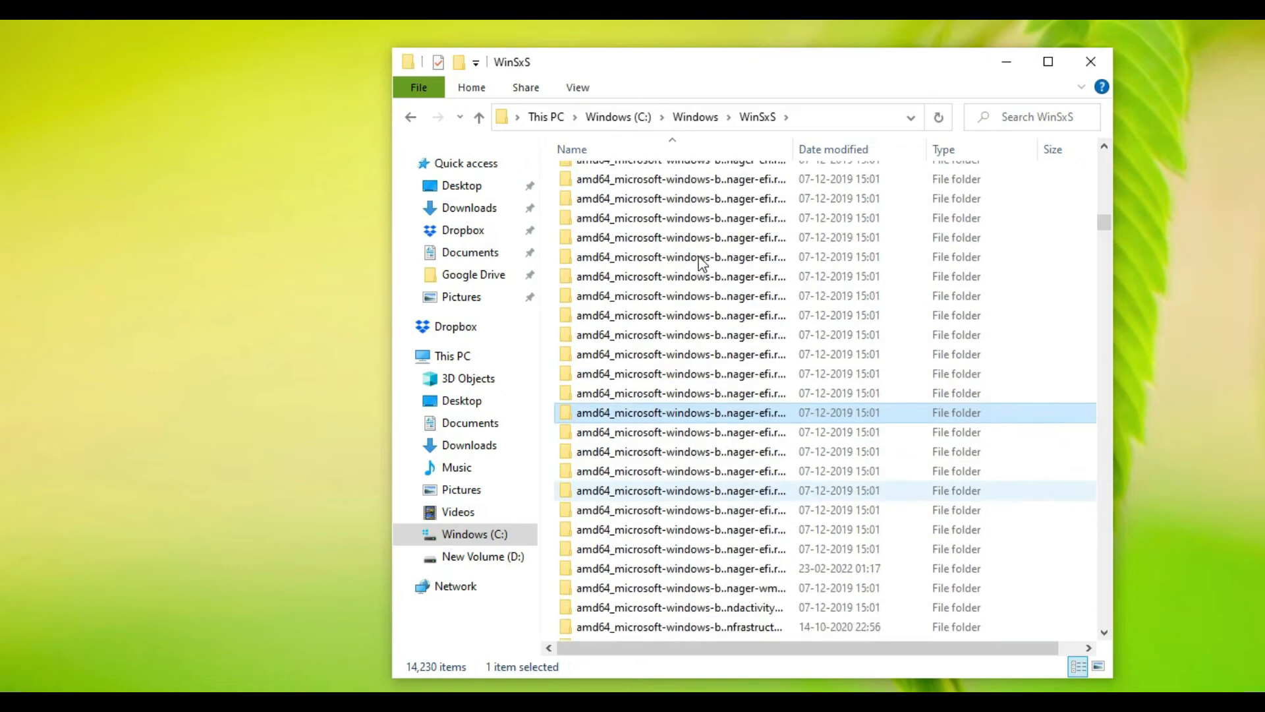
pyautogui.scroll(-3)
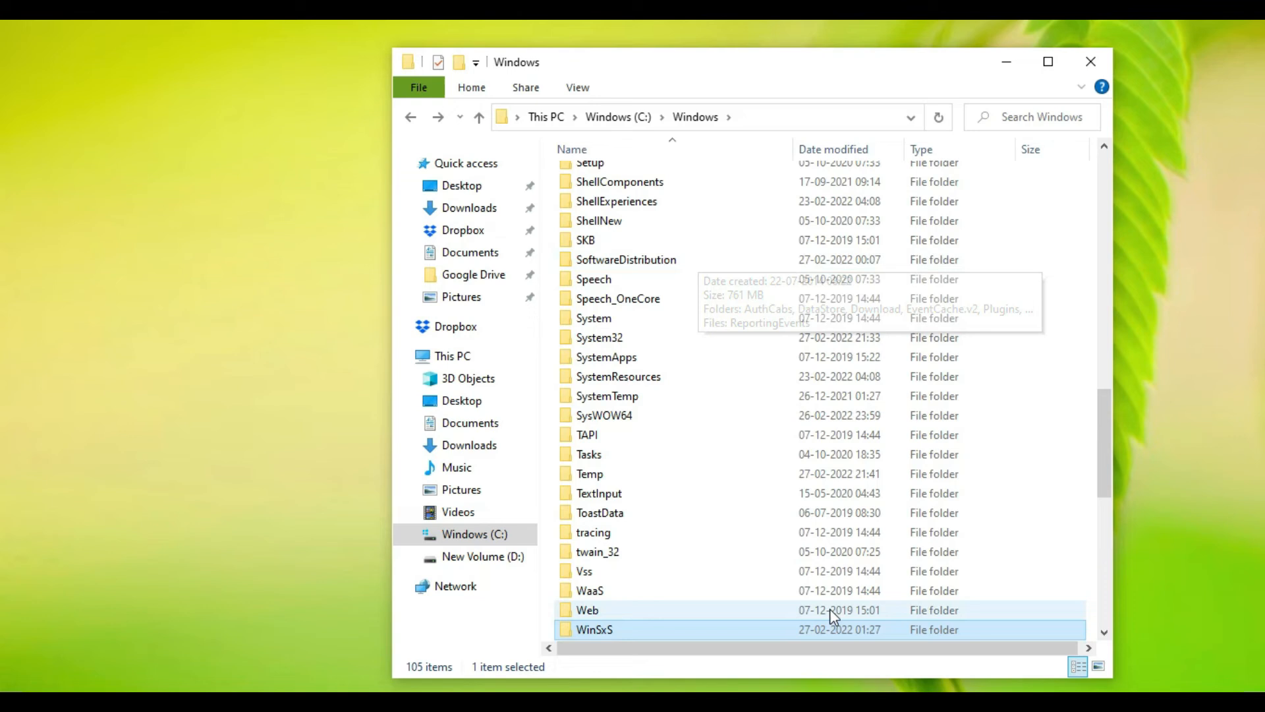
pyautogui.rightClick(594, 628)
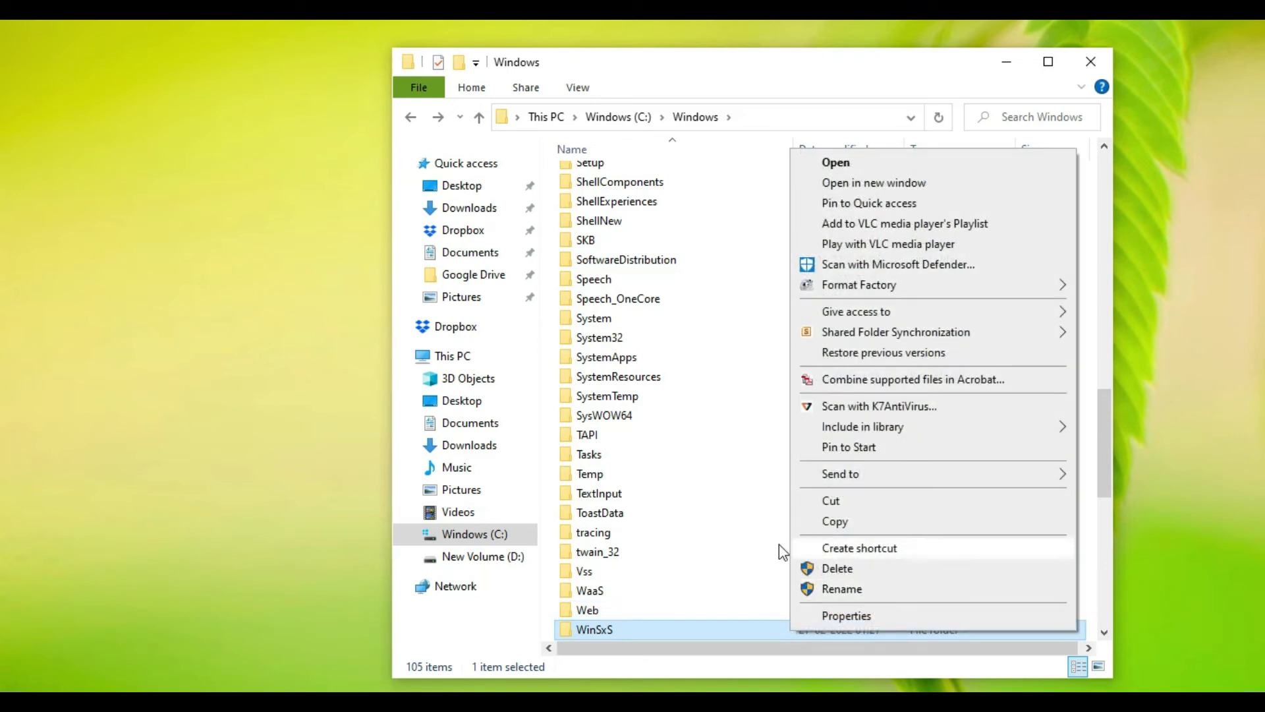
pyautogui.click(837, 568)
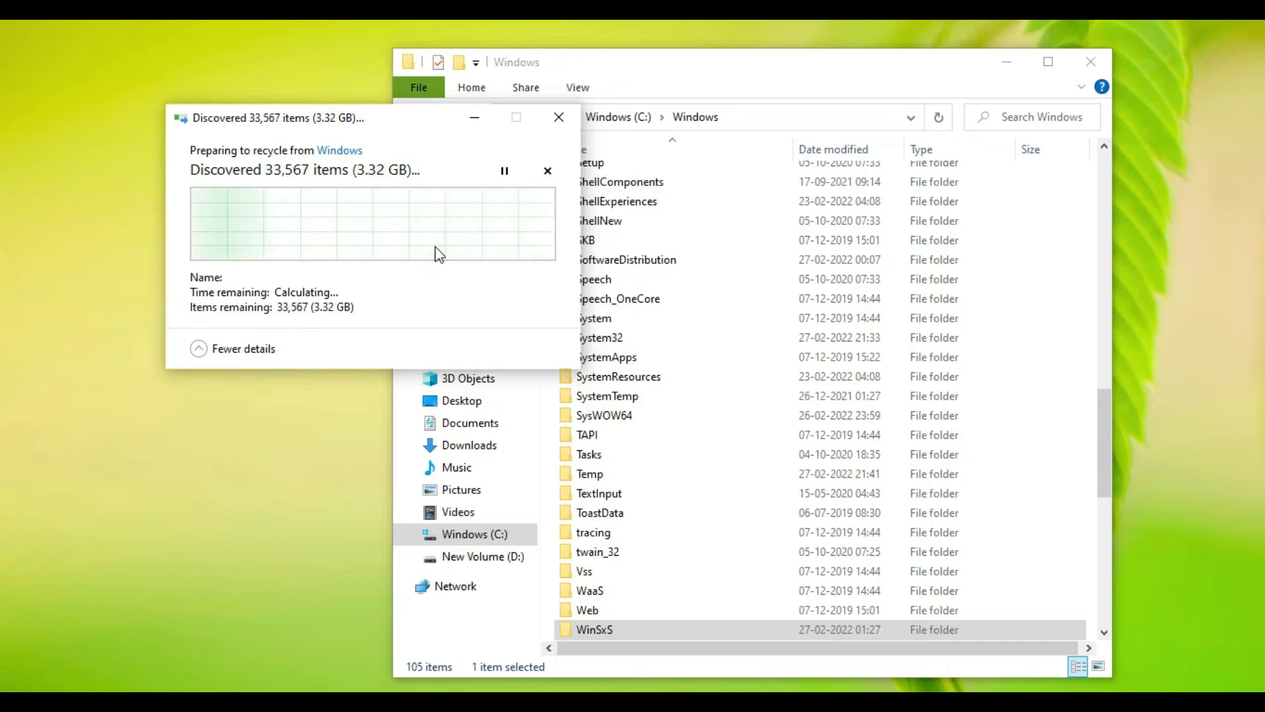
pyautogui.click(547, 170)
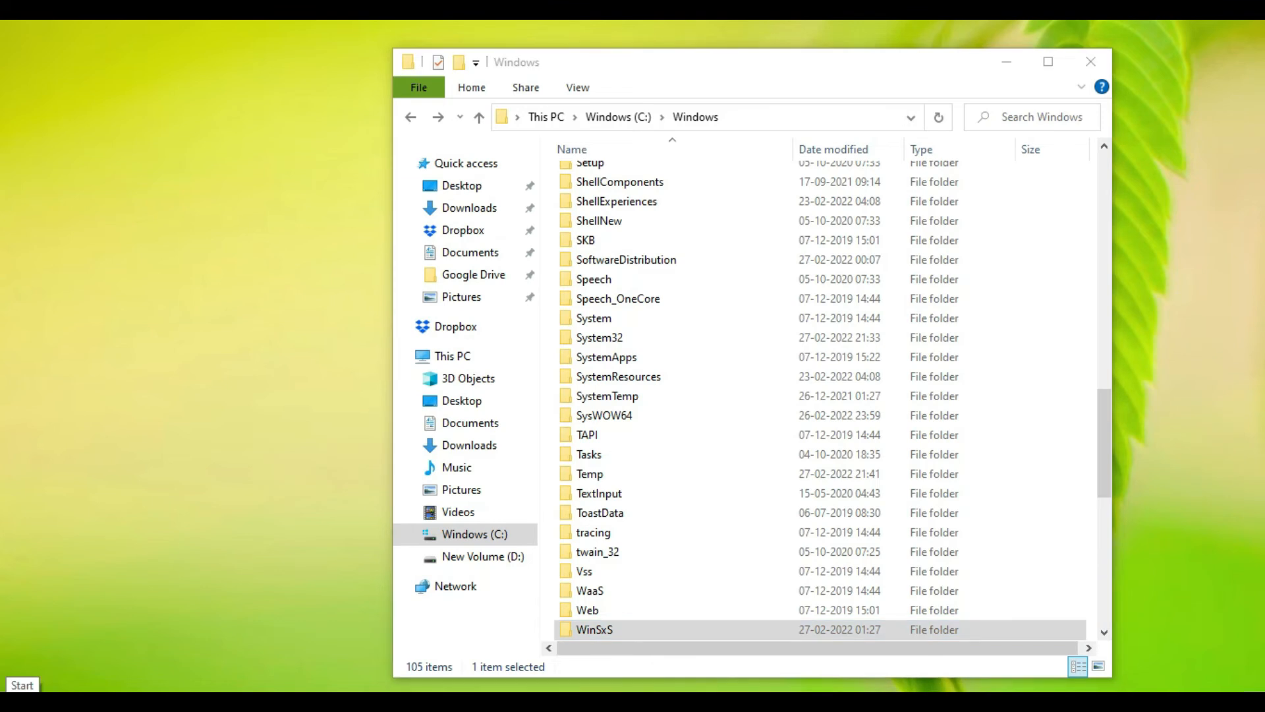
# - Search 'com' from Start and launch Command Prompt as administrator
pyautogui.click(22, 684)
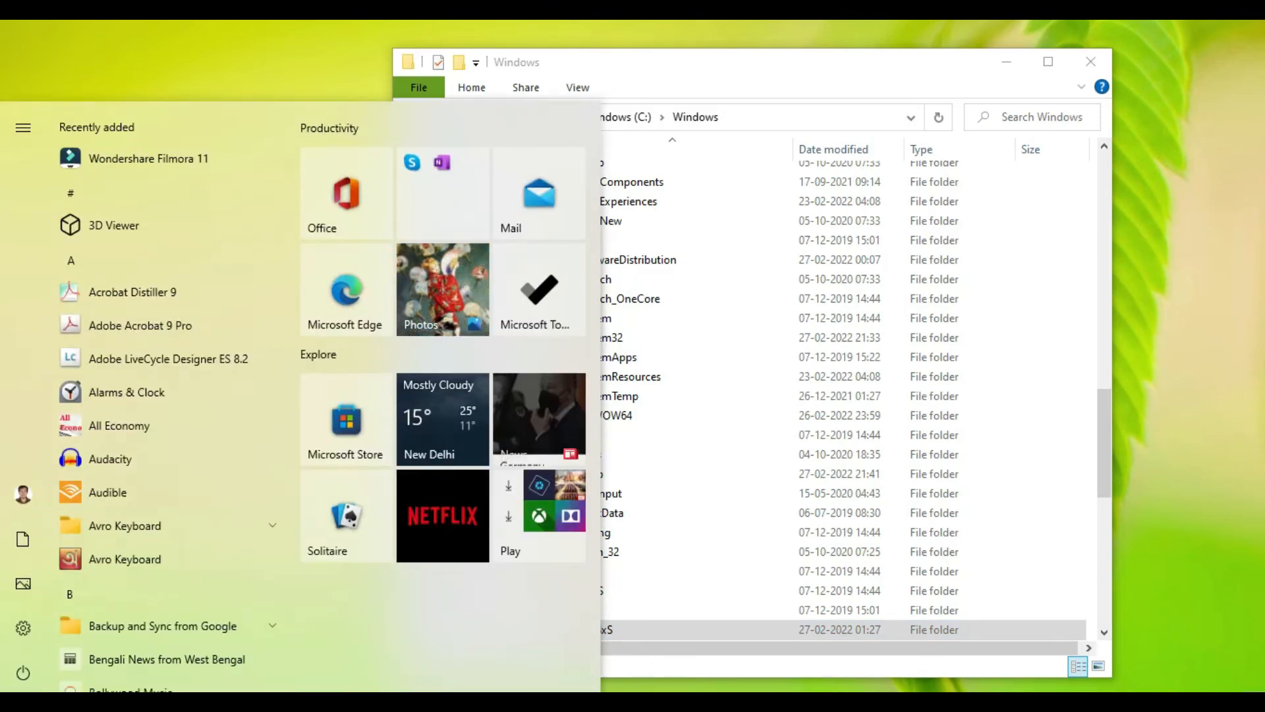
pyautogui.write('com')
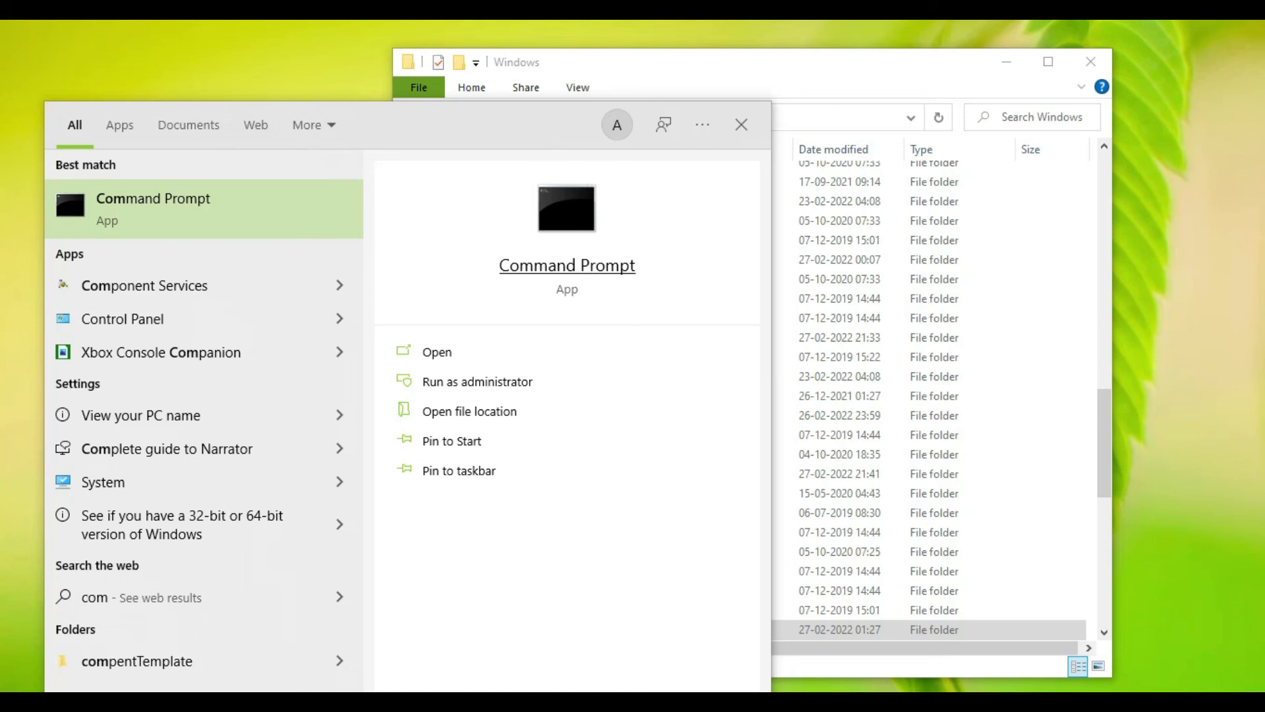
pyautogui.click(476, 380)
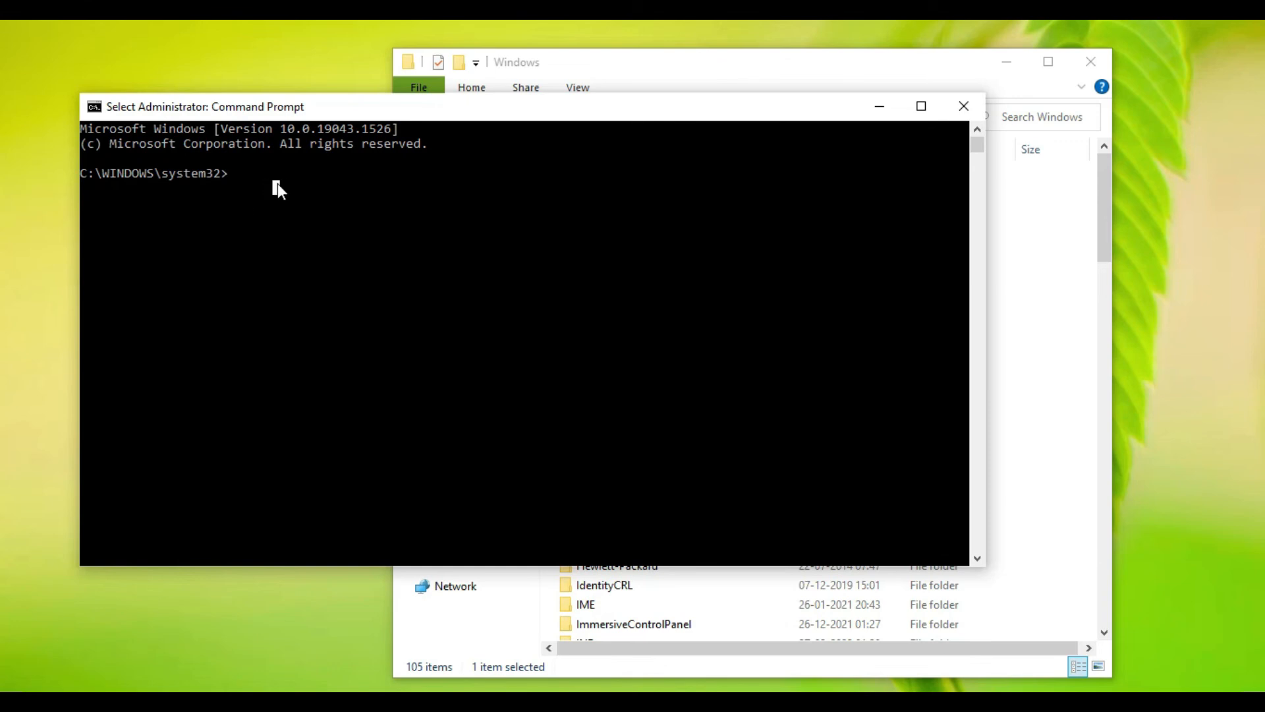